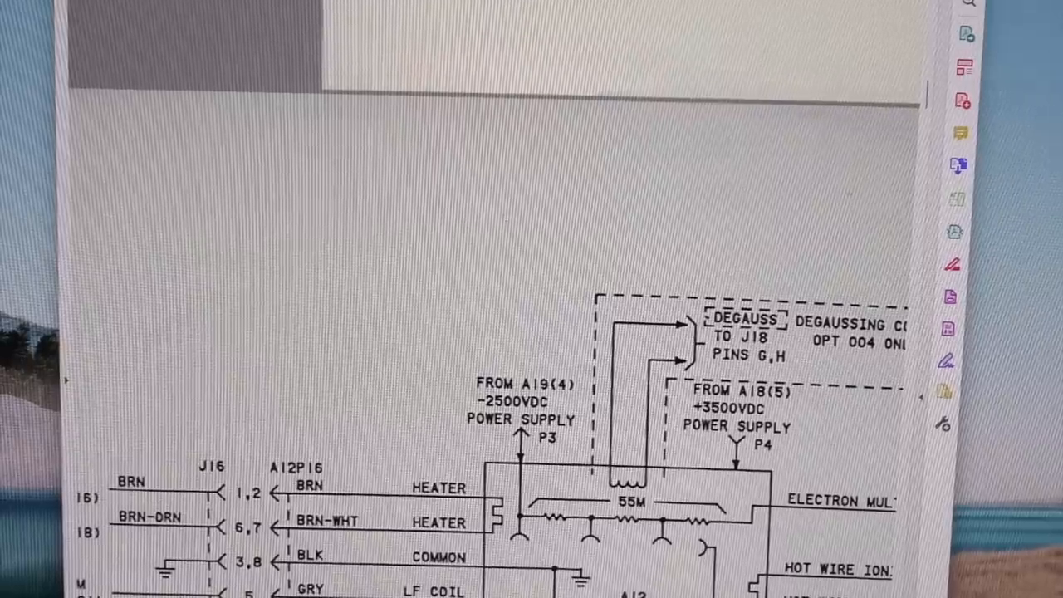
{"action": "scroll", "scroll_direction": "down", "scroll_amount": 3}
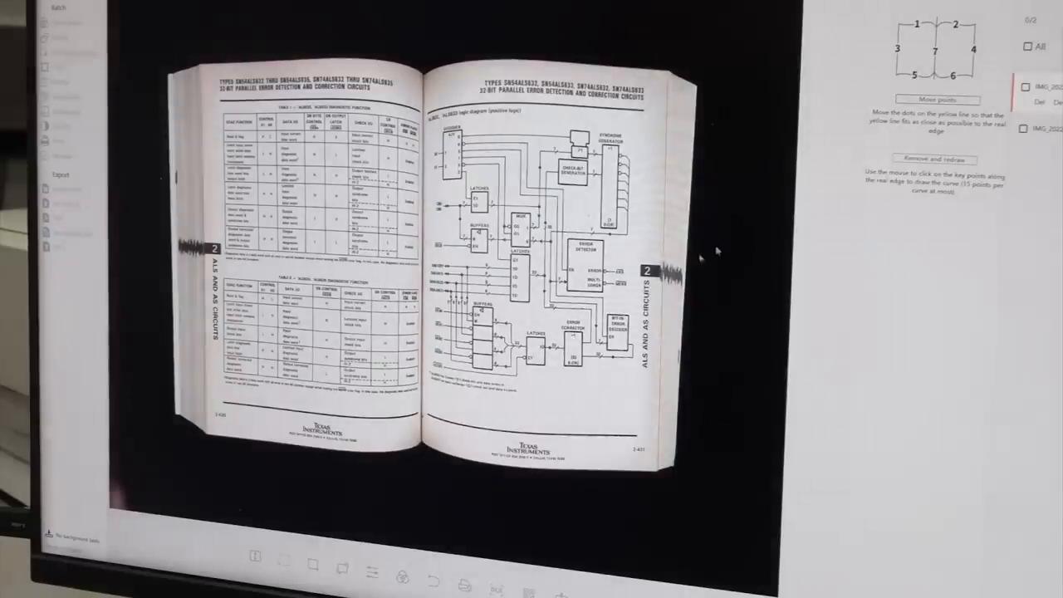
{"action": "mouse_move", "coordinate": [693, 331]}
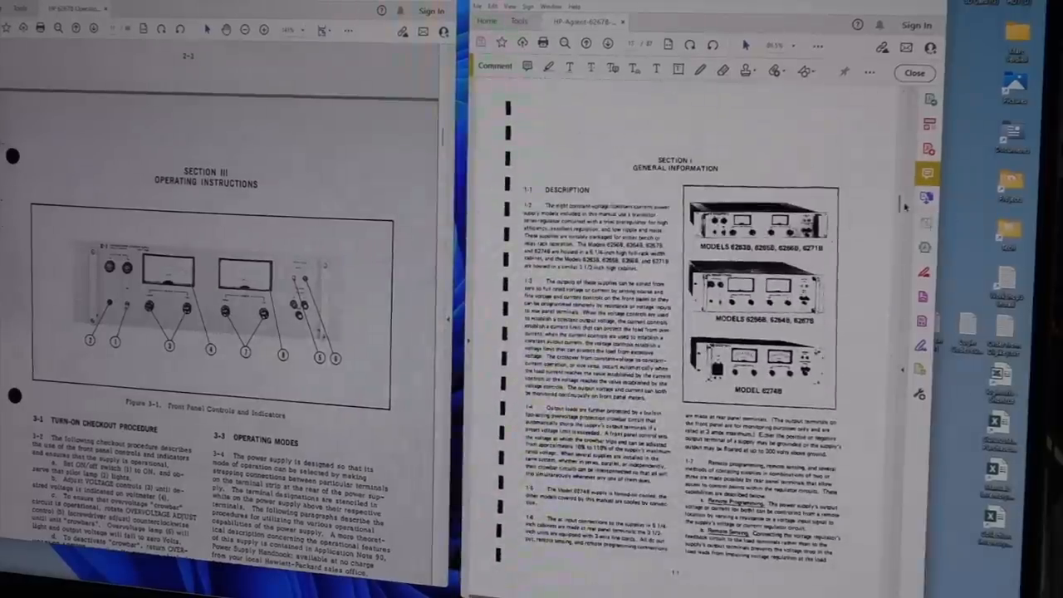
{"action": "scroll", "scroll_direction": "up", "scroll_amount": 3}
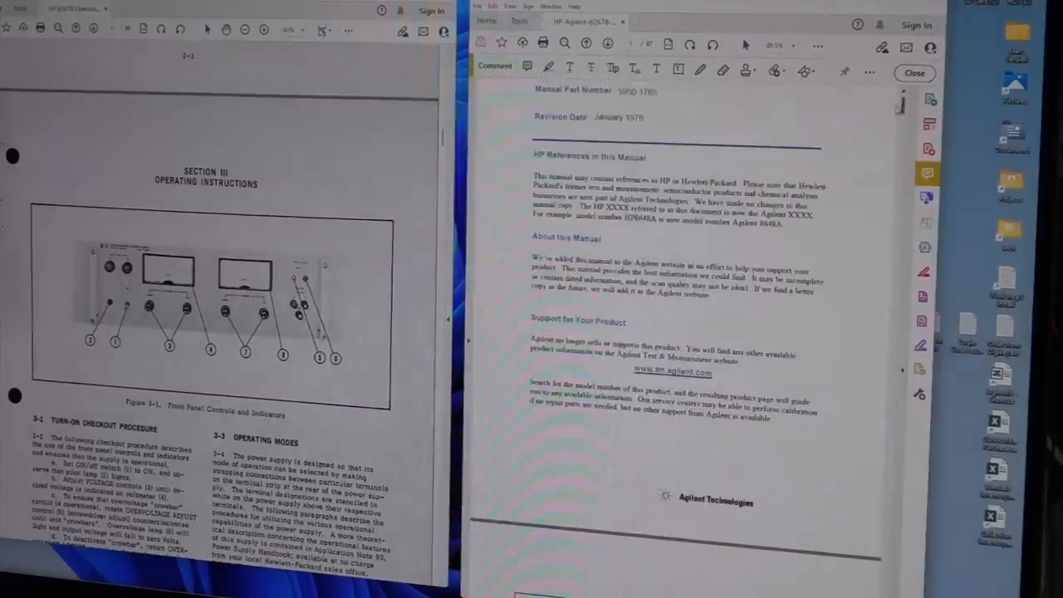
{"action": "scroll", "scroll_direction": "down", "scroll_amount": 3}
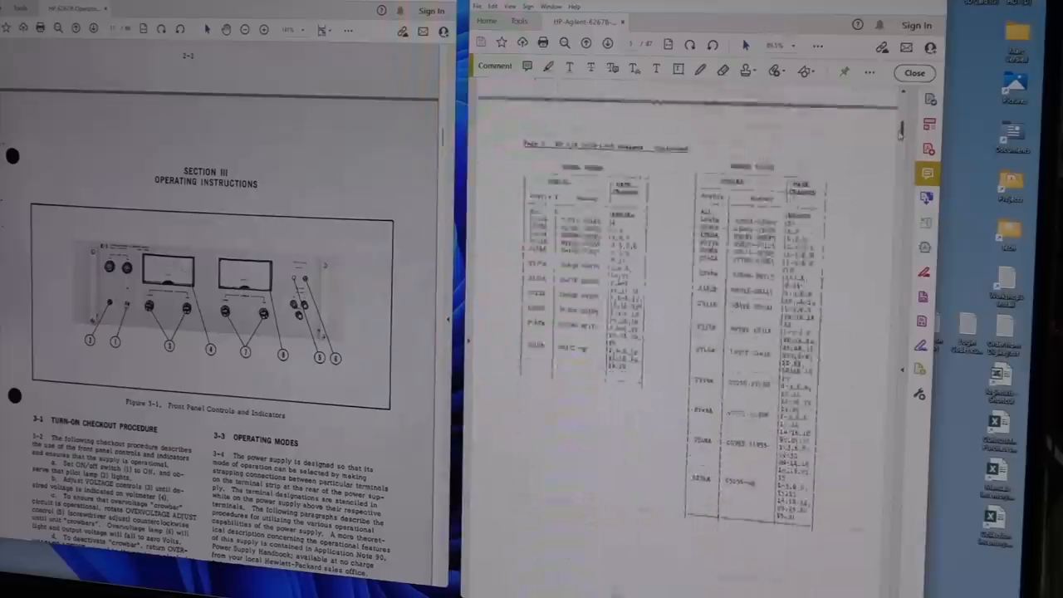
{"action": "scroll", "scroll_direction": "up", "scroll_amount": 3}
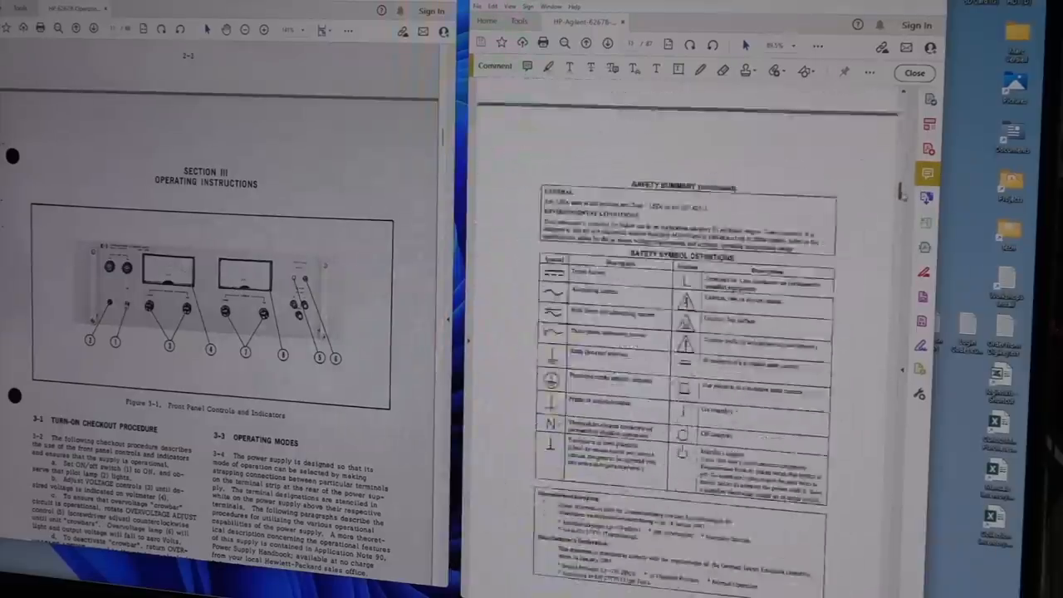